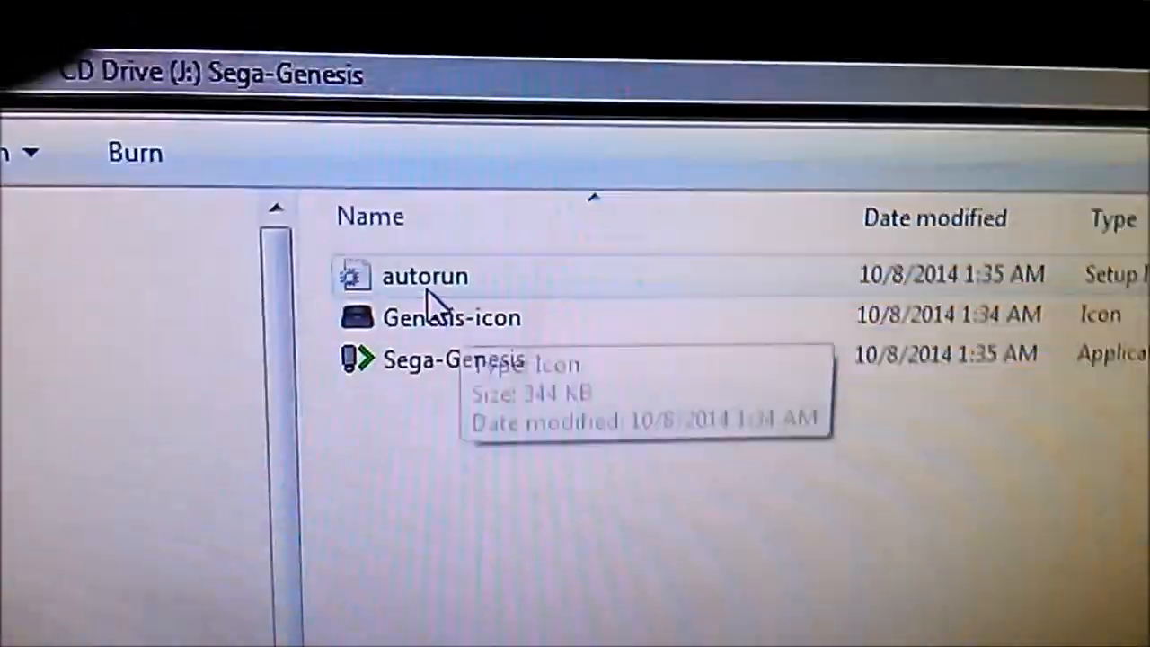
- Launch the Fusion emulator from the Sega-Genesis CD Drive (J:) autorun
{"action": "double_click", "coordinate": [424, 276]}
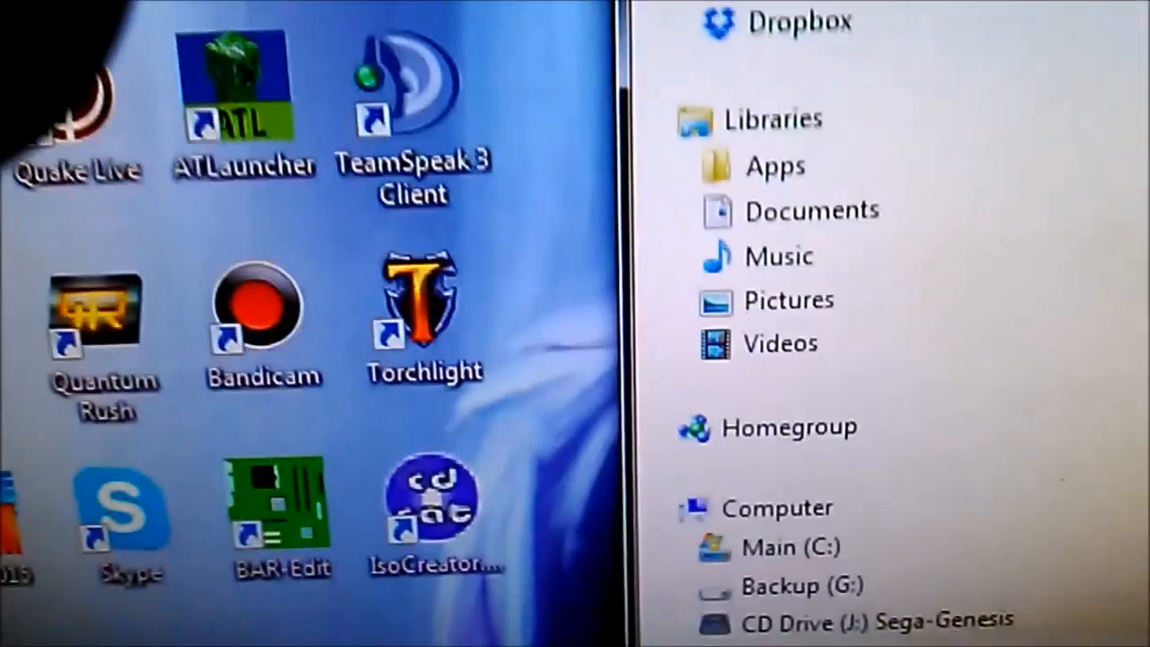
{"action": "left_click", "coordinate": [871, 620]}
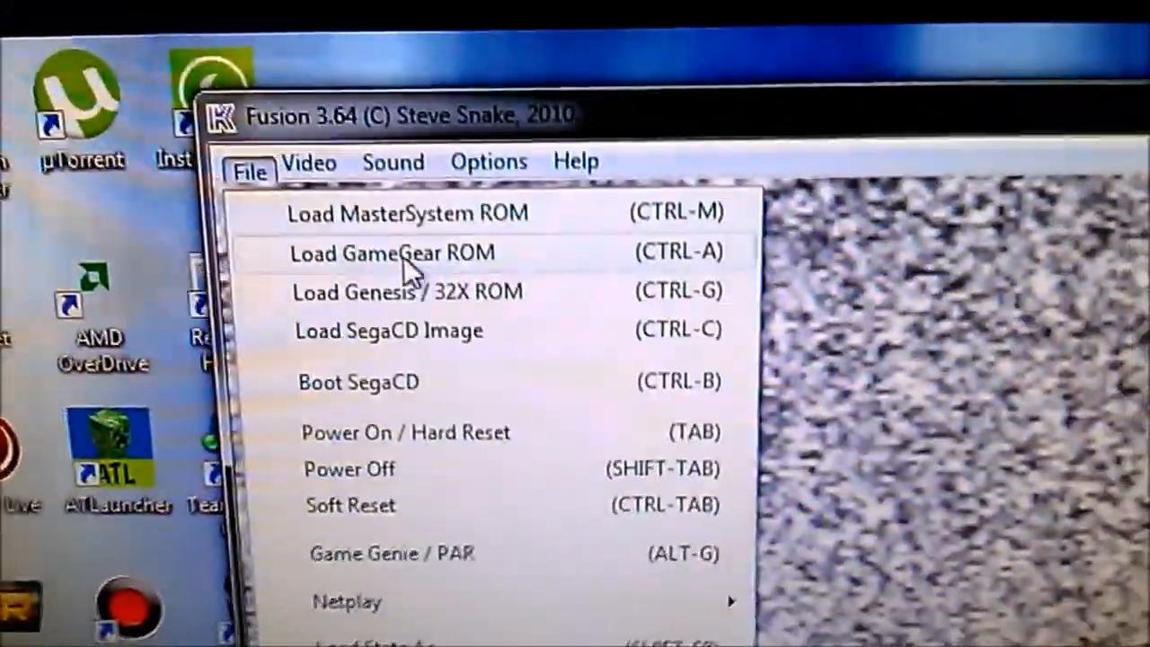
- Begin loading a Genesis/32X ROM and enter the Sega Genesis ROM folder on SEGA (Z:)
{"action": "left_click", "coordinate": [406, 291]}
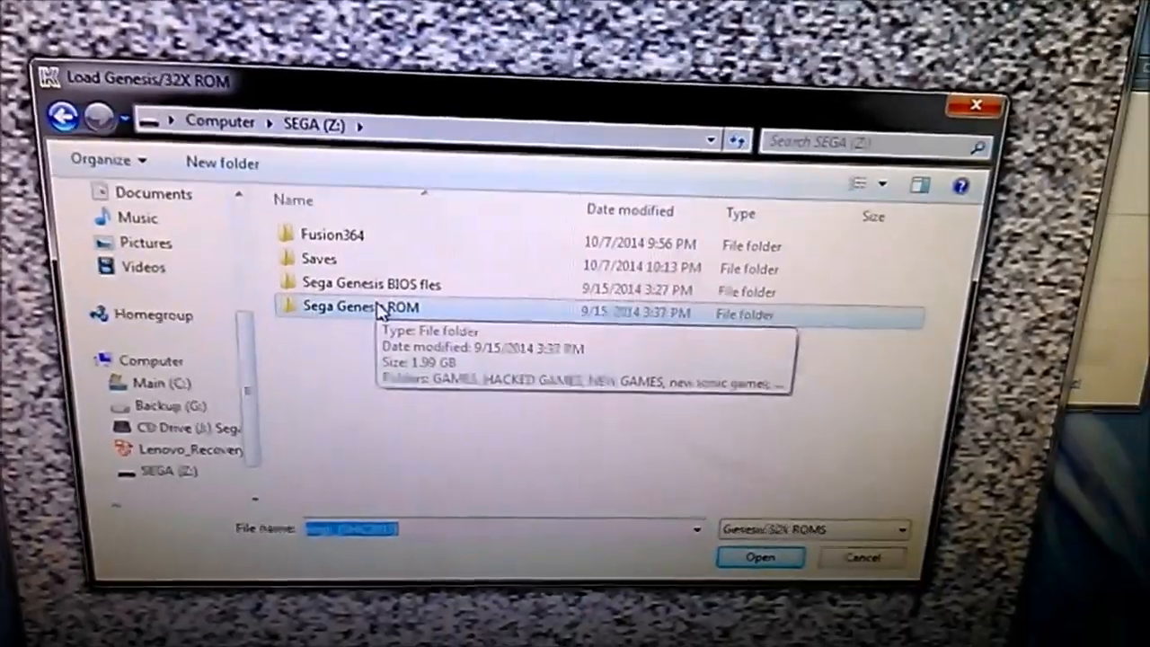
{"action": "double_click", "coordinate": [360, 305]}
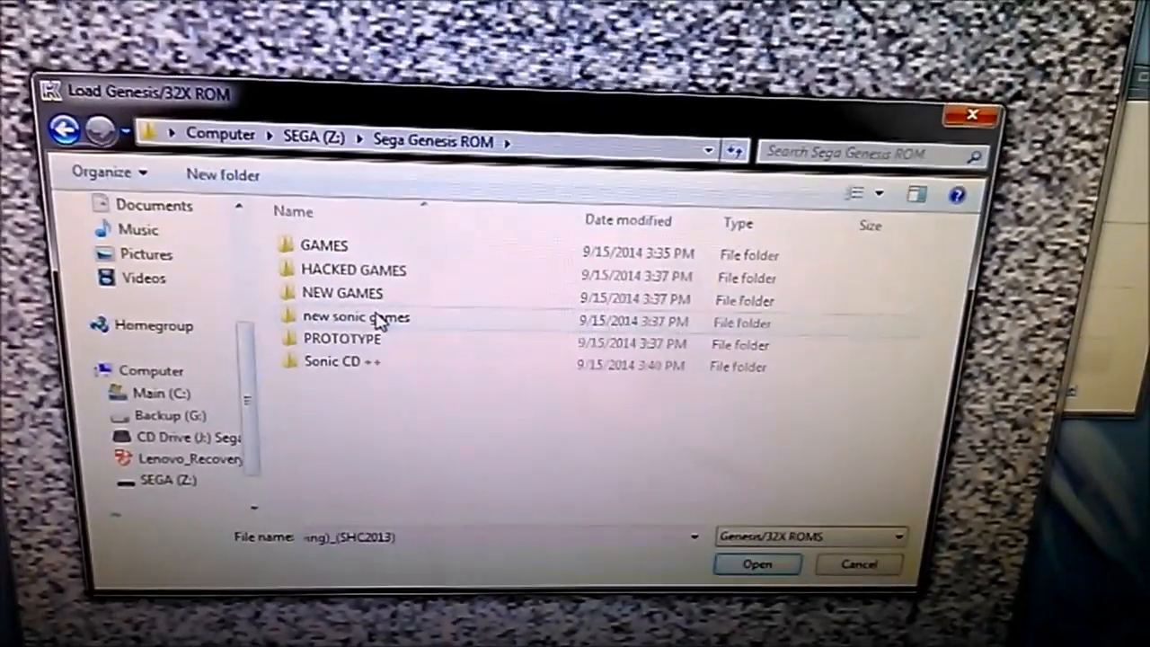
{"action": "mouse_move", "coordinate": [341, 293]}
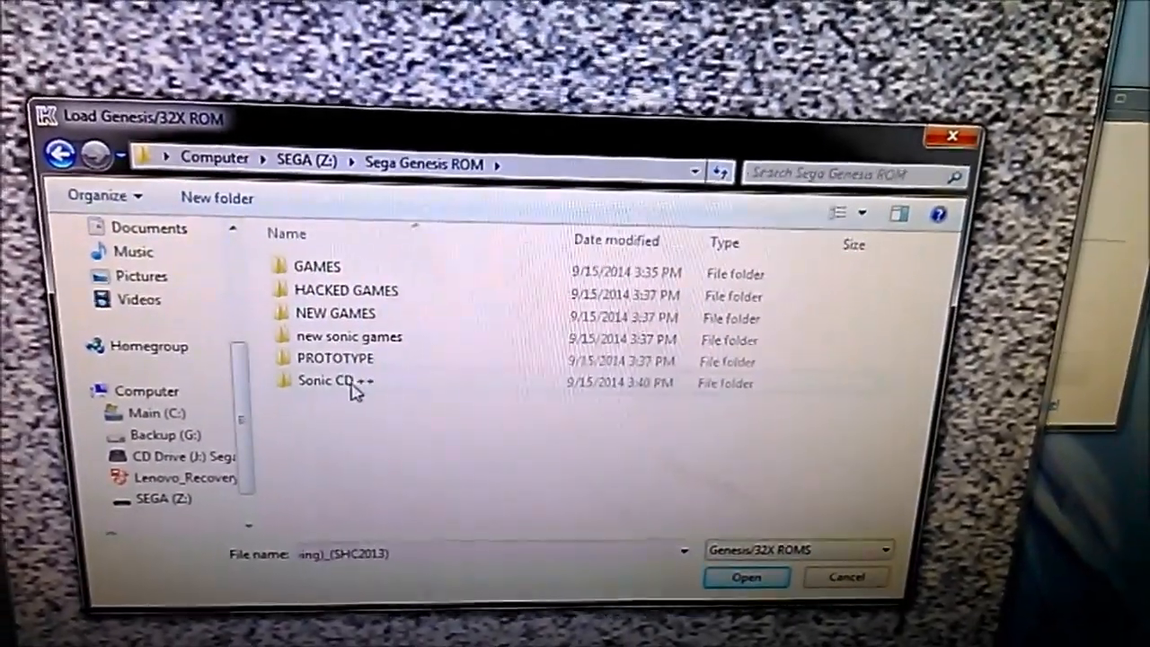
{"action": "mouse_move", "coordinate": [327, 379]}
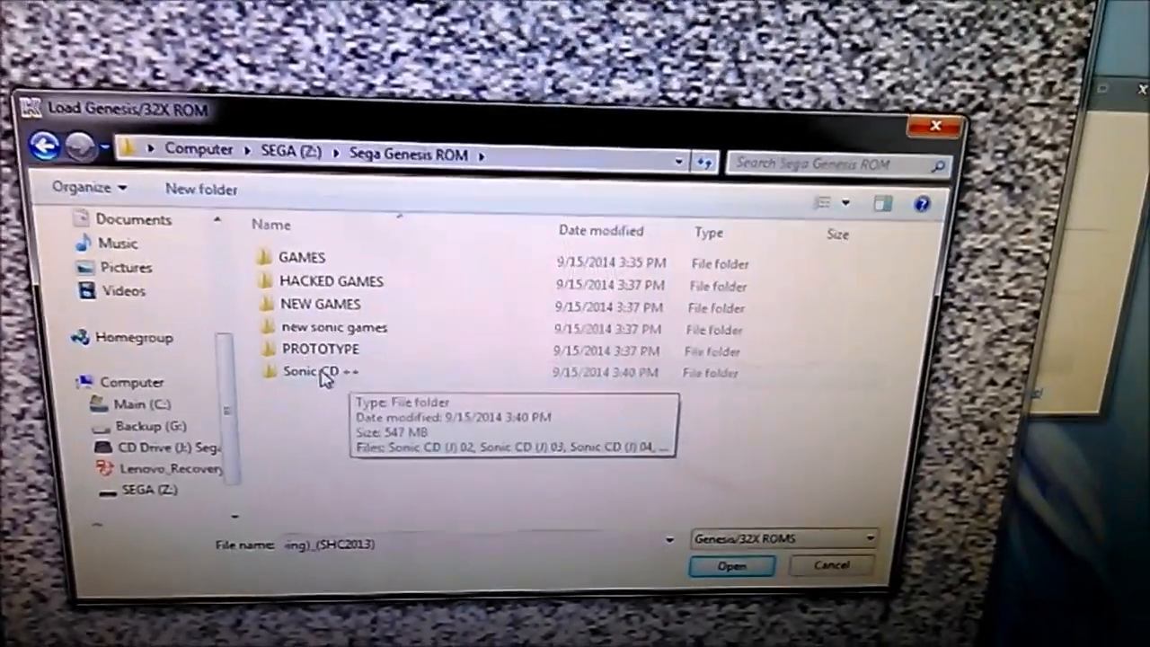